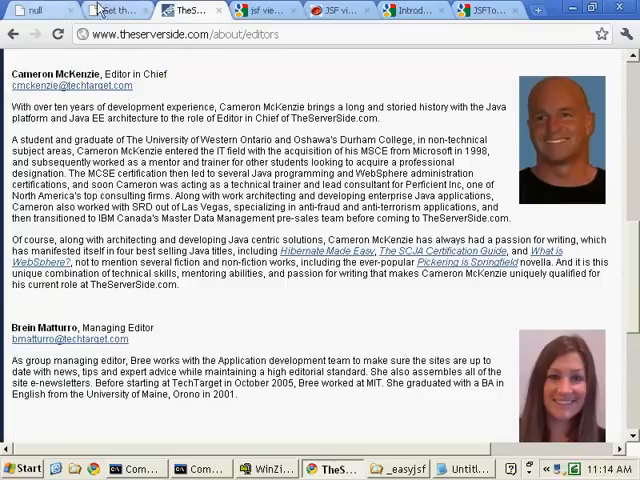
- Show the getting-started sample helloworld code with the outputLink and ui:debug tags in Chrome
click(116, 10)
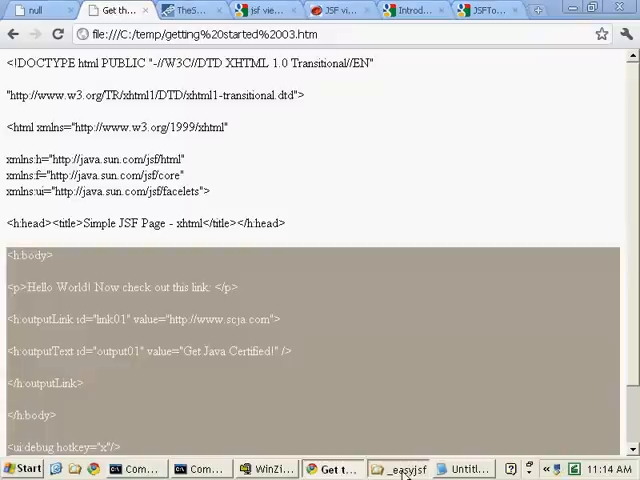
click(400, 468)
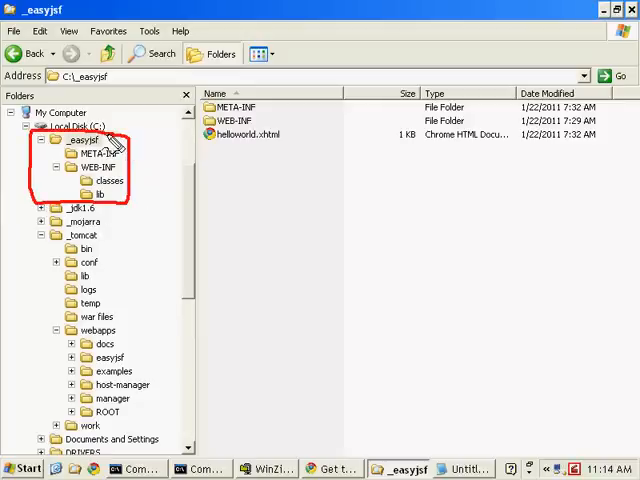
mouse_move(202, 152)
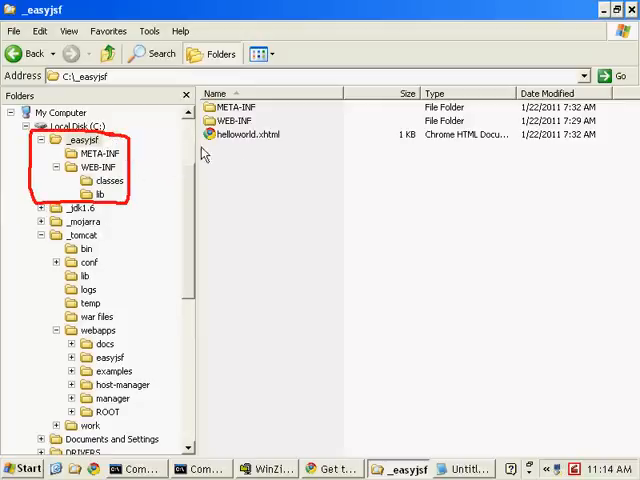
- Check the JSF and JSTL jars in WEB-INF\lib, then edit helloworld.xhtml in Notepad
click(100, 194)
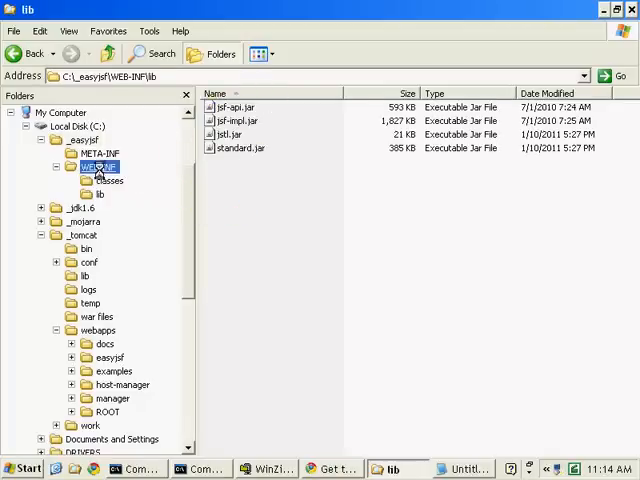
click(100, 166)
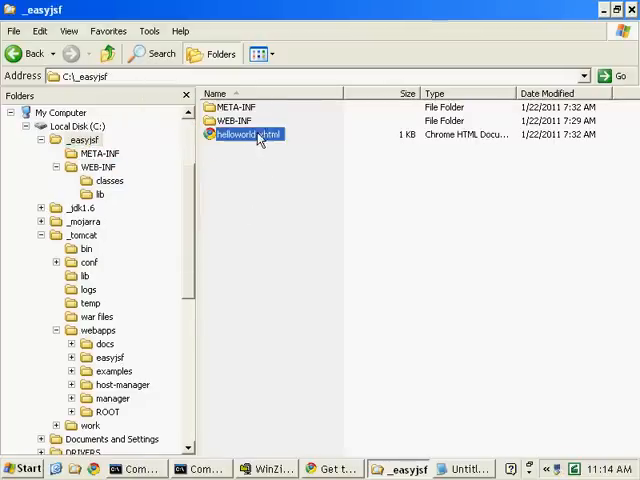
right_click(248, 136)
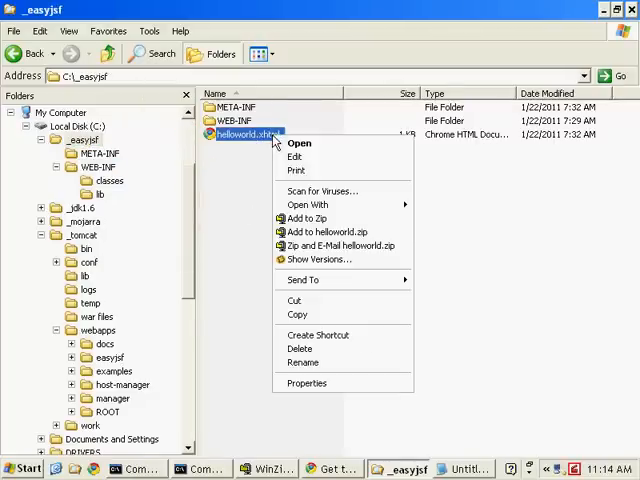
click(308, 204)
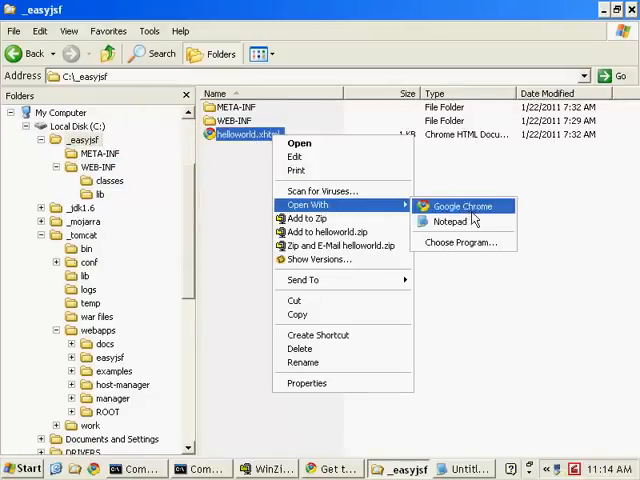
click(448, 220)
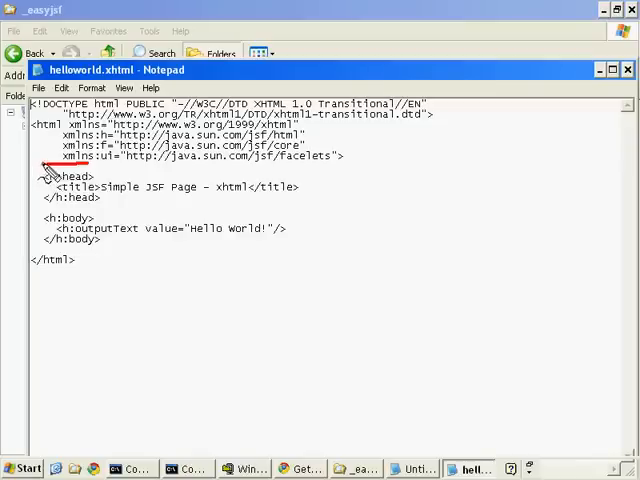
drag(48, 168, 324, 248)
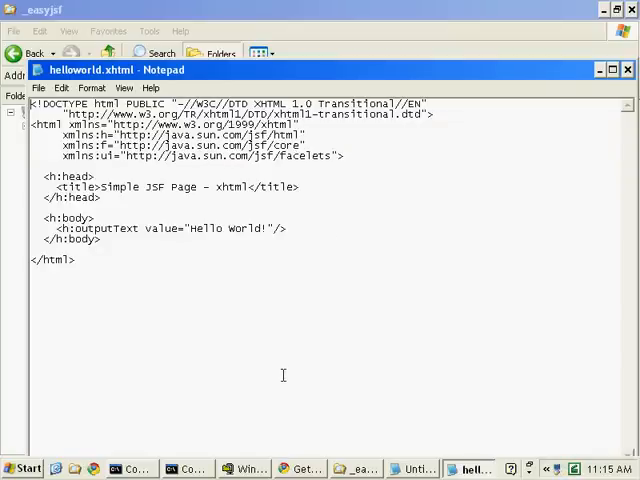
mouse_move(332, 464)
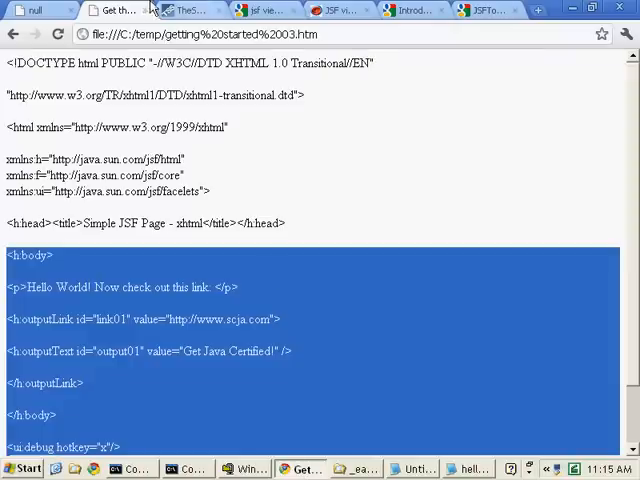
- Paste the Get Java Certified outputLink into helloworld.xhtml and the full sample into an untitled note
scroll(down, 3)
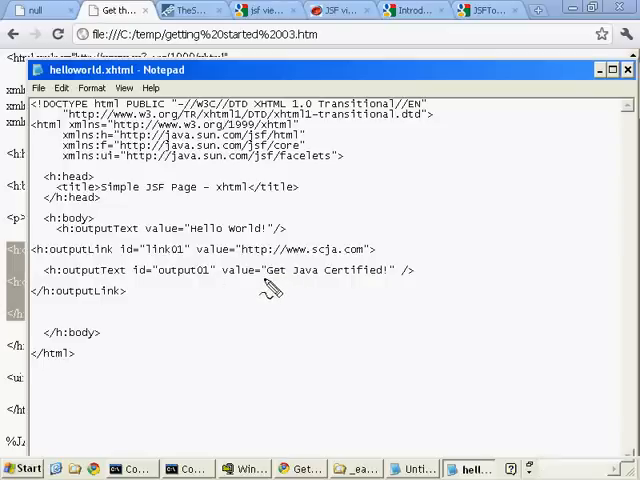
drag(264, 270, 390, 270)
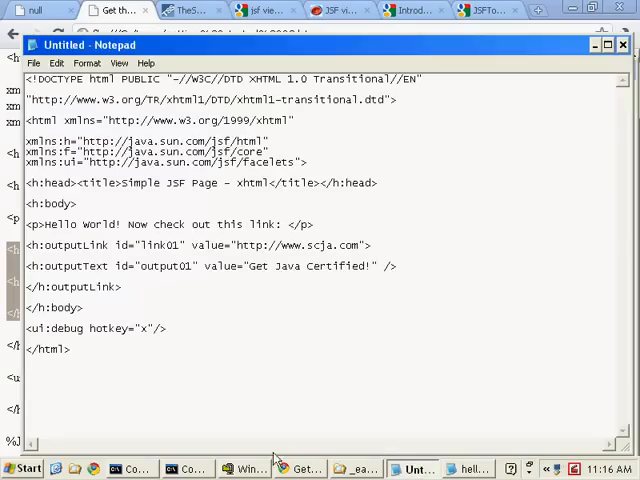
- Review the JSF HTML, Core and Facelets UI tag tables in the Chrome tutorial
click(184, 10)
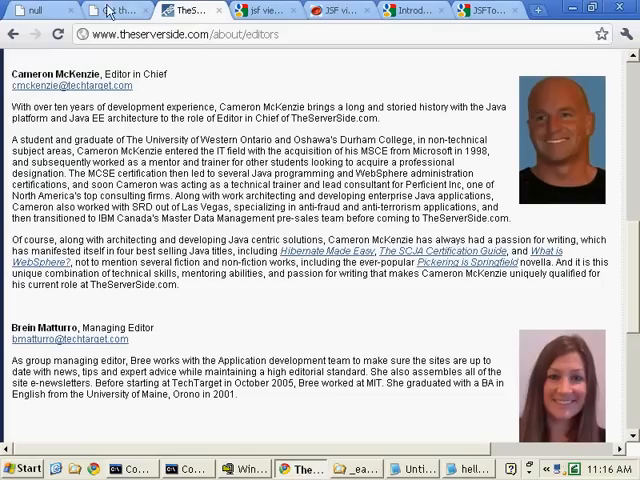
click(184, 10)
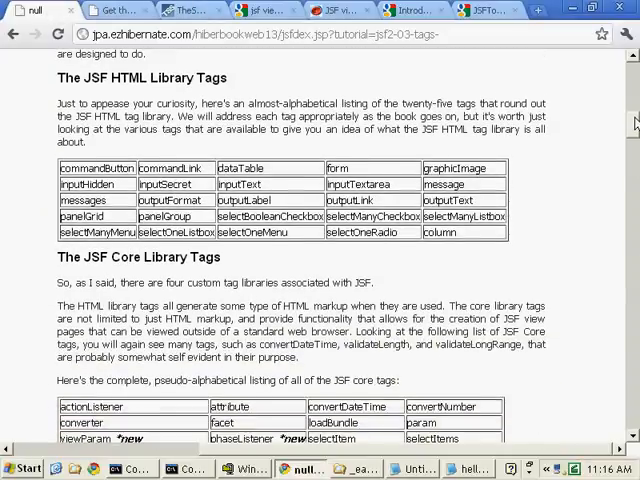
drag(90, 130, 44, 190)
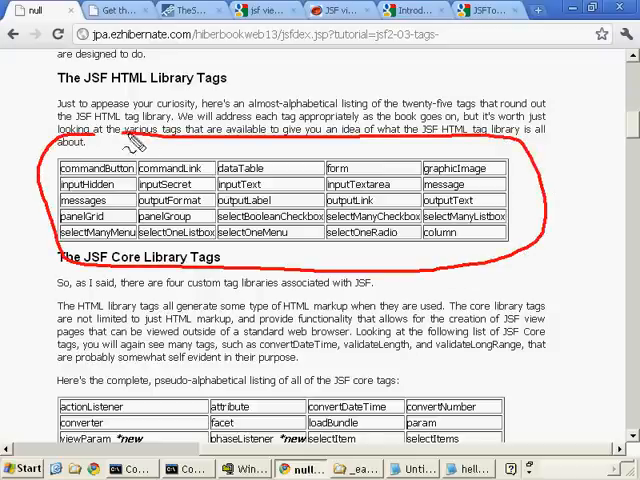
scroll(down, 3)
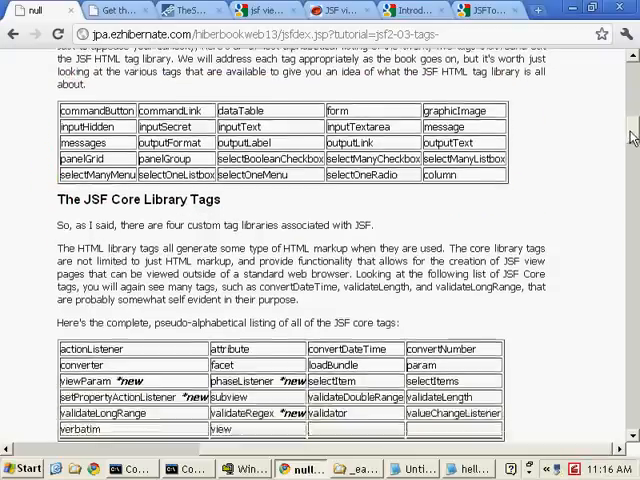
scroll(down, 3)
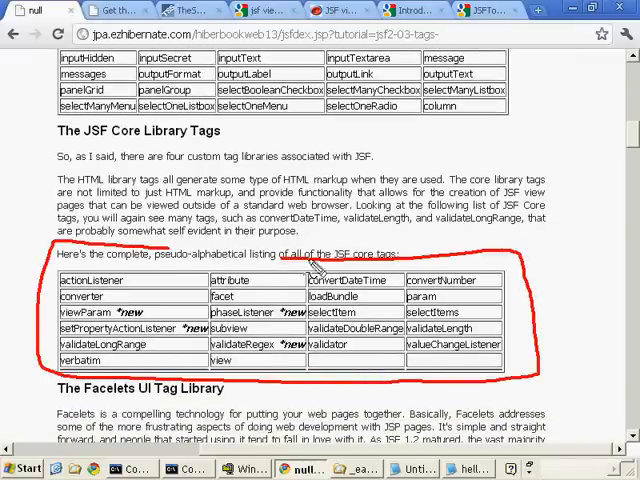
scroll(down, 3)
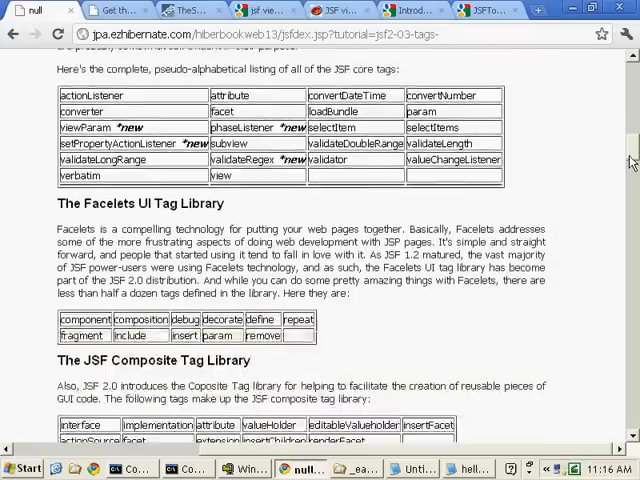
scroll(down, 3)
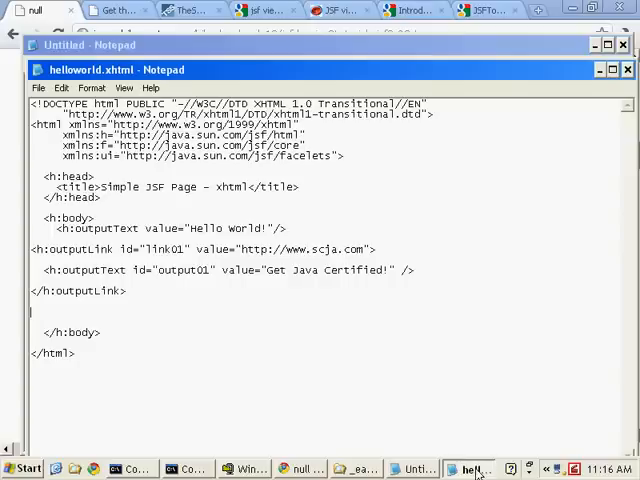
- Place <ui:debug hotkey="x"/> after </h:body> in helloworld.xhtml and save it
text(<ui:debug hotkey="x"/>)
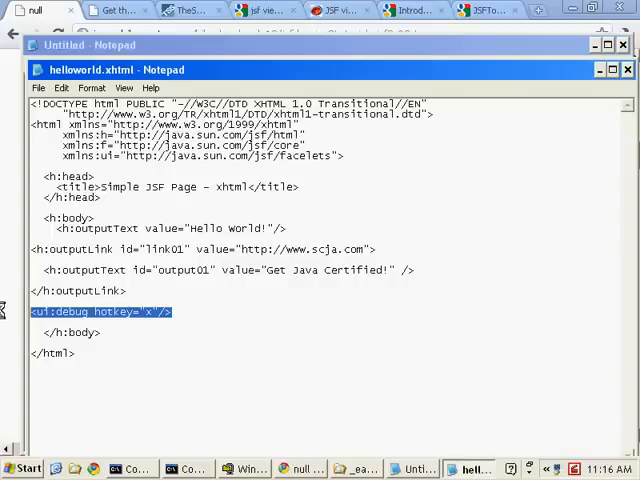
key(Delete)
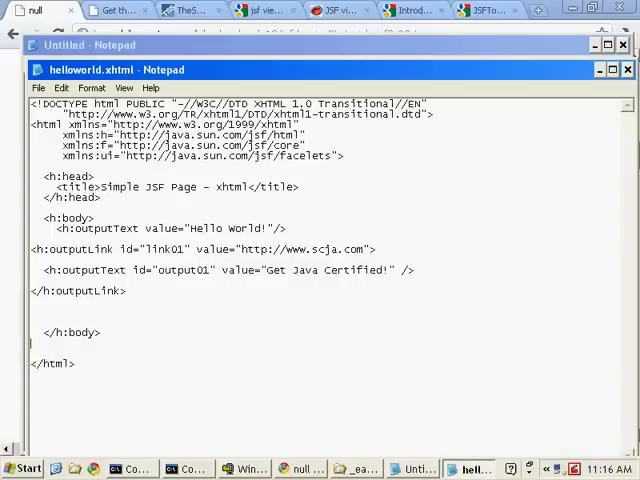
text(<ui:debug hotkey="x"/>)
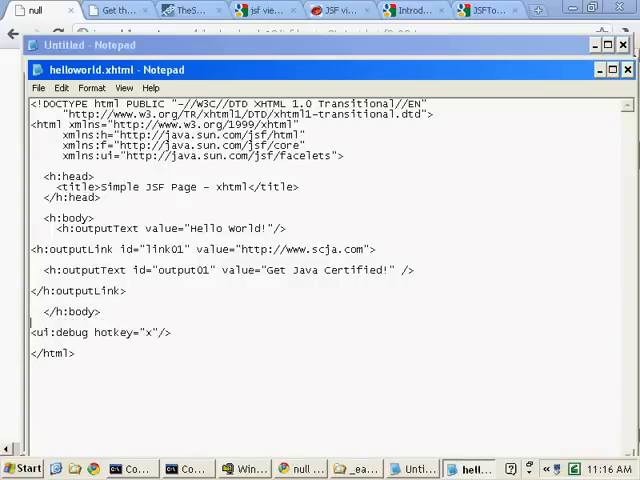
double_click(148, 332)
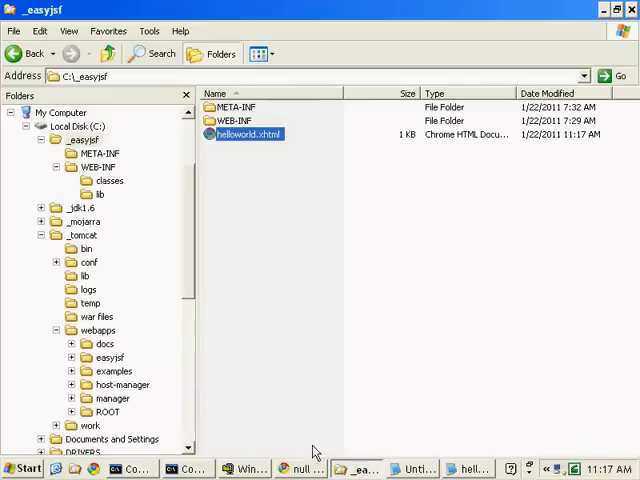
- Delete the easyjsf folder and easyjsf.war from C:\_tomcat\webapps
click(98, 330)
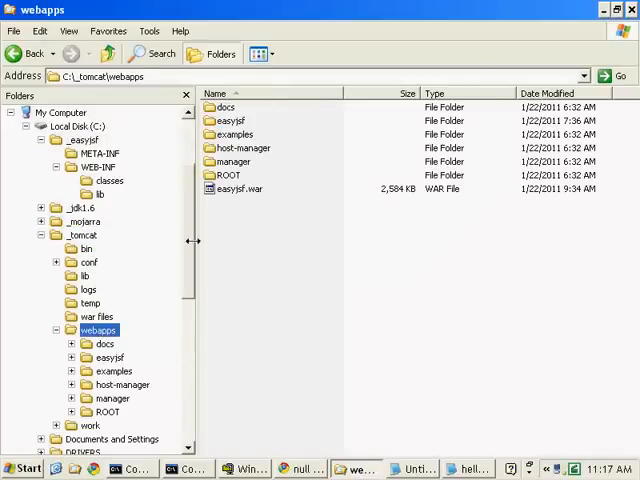
click(238, 188)
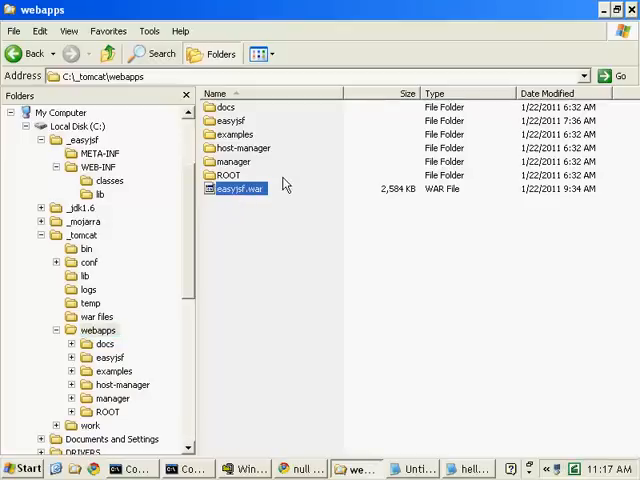
click(230, 120)
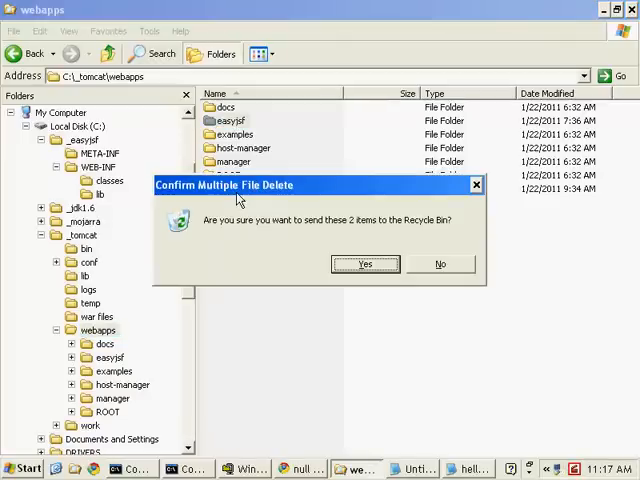
click(364, 264)
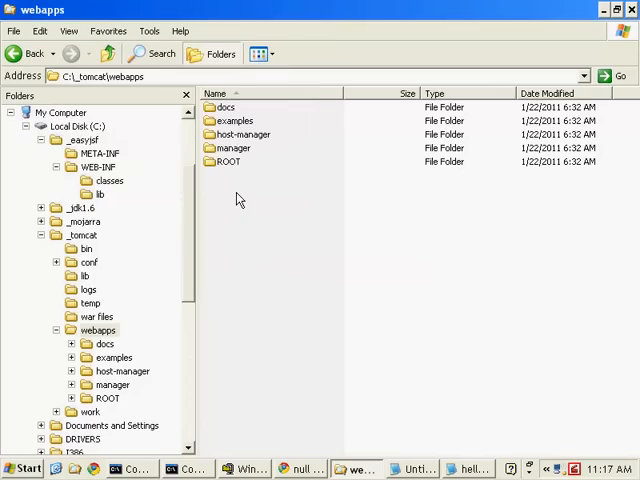
click(130, 468)
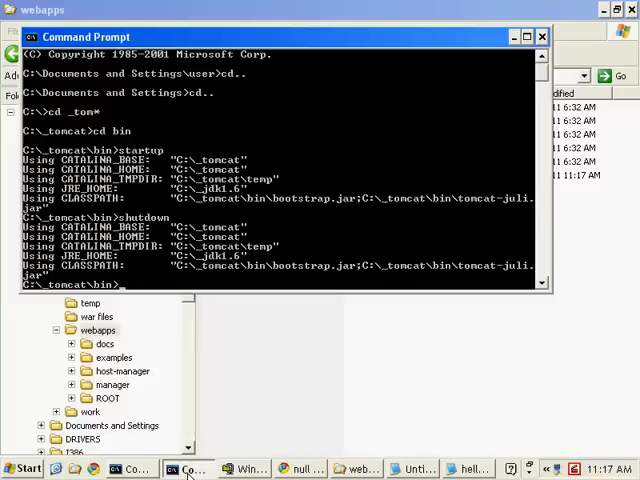
- Run startup from C:\_tomcat\bin to restart Tomcat and redeploy the application
text(startup)
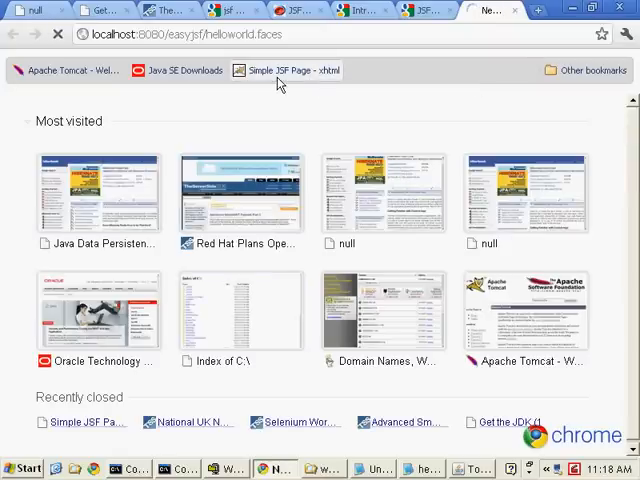
- Load helloworld.faces, follow the Get Java Certified link to scja.com, and return
click(288, 70)
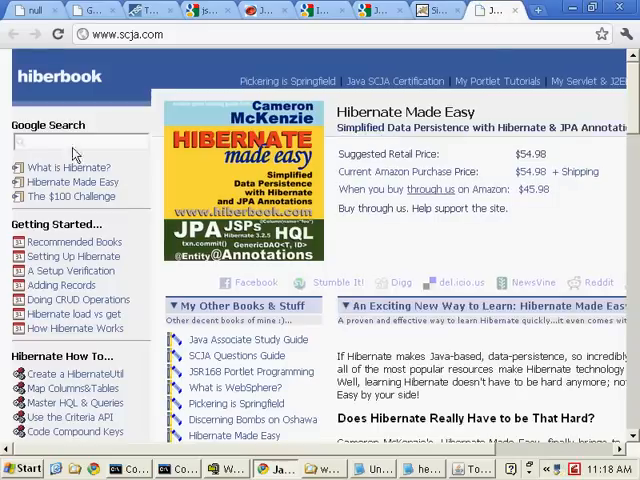
click(394, 80)
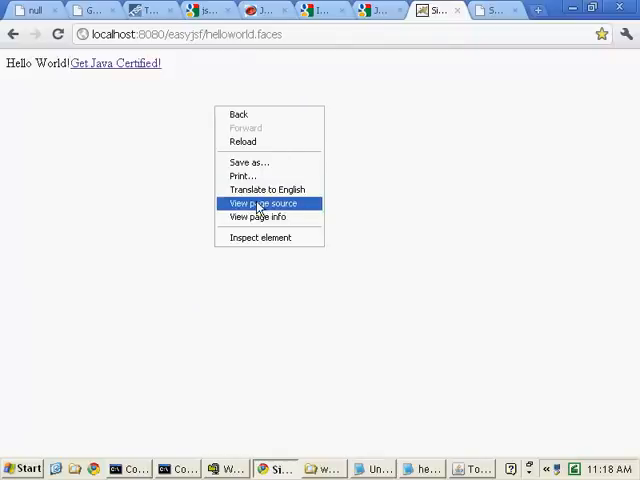
- View the helloworld page source and bring up the Facelets debug output with Ctrl+Shift+X
click(258, 204)
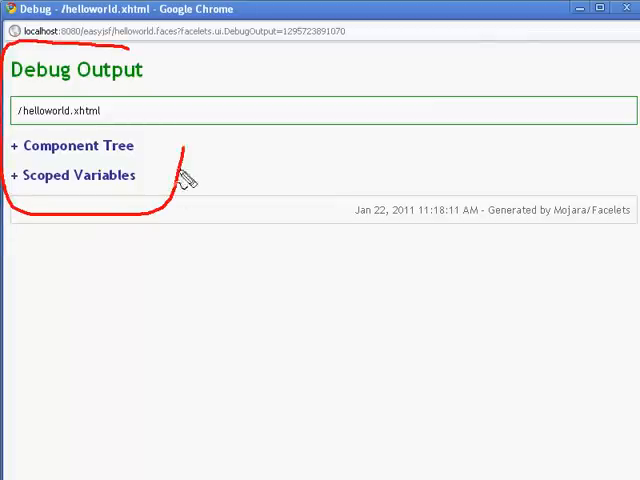
- Expand the Scoped Variables and Component Tree sections of the debug output
click(72, 176)
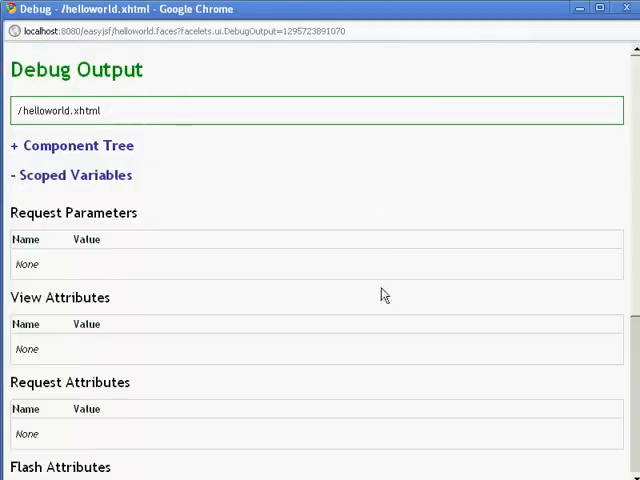
scroll(down, 3)
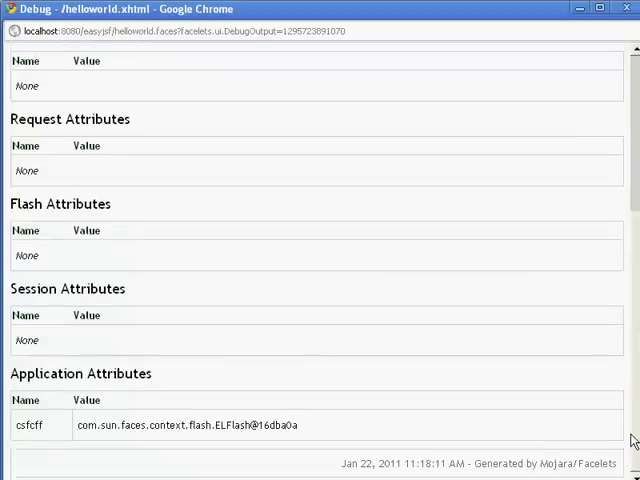
scroll(up, 3)
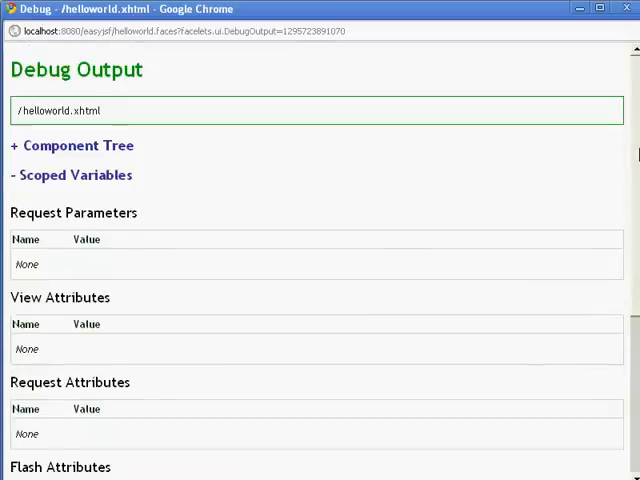
click(68, 144)
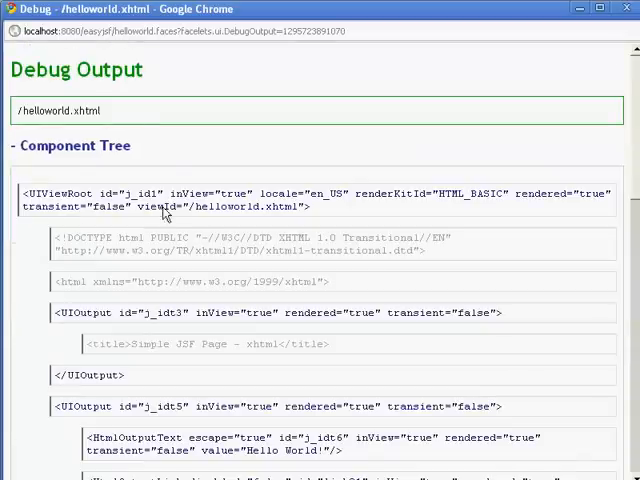
- Review the Facelets component tree of helloworld.xhtml, then bring the helloworld.faces page back to front
scroll(down, 3)
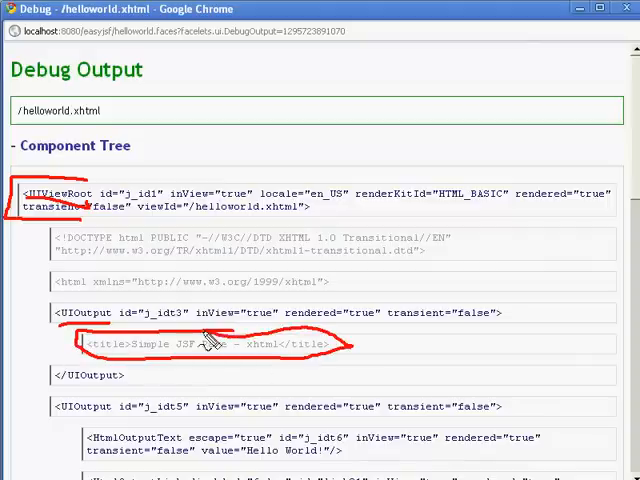
scroll(down, 3)
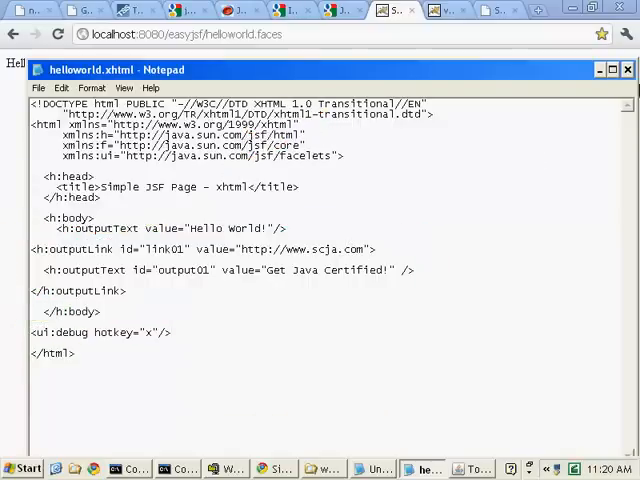
click(628, 68)
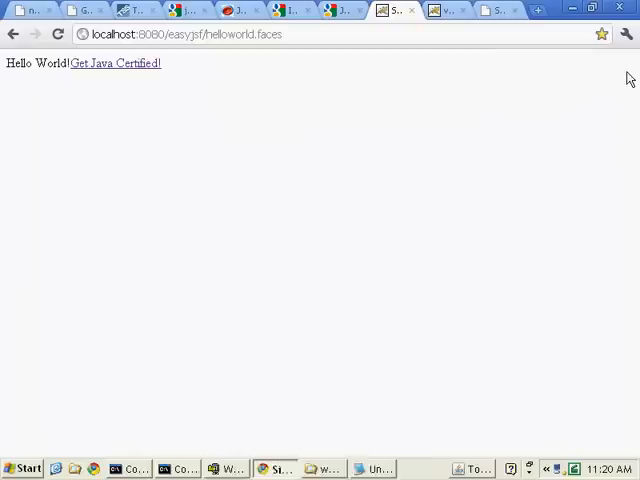